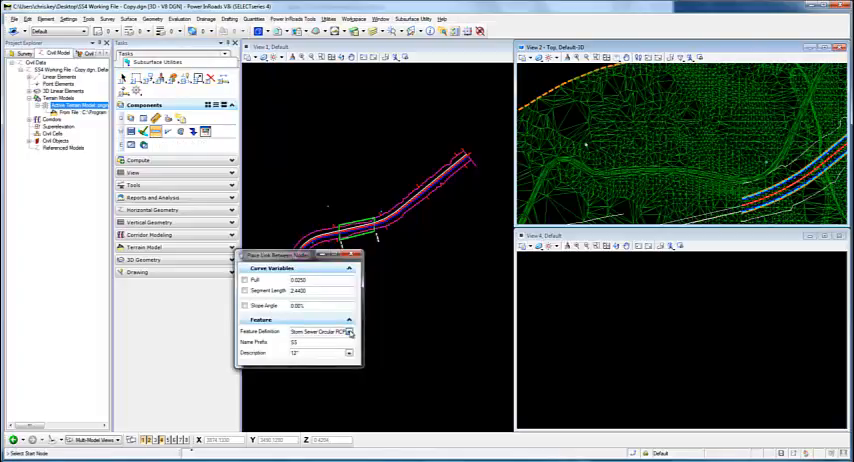
Expand the Feature Definition list in the Place Link Between Nodes dialog to show storm sewer options.
{"action": "left_click", "coordinate": [349, 331]}
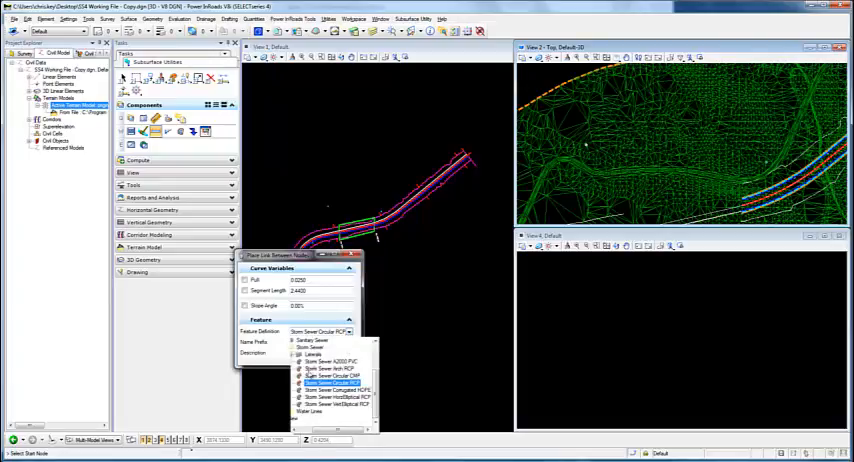